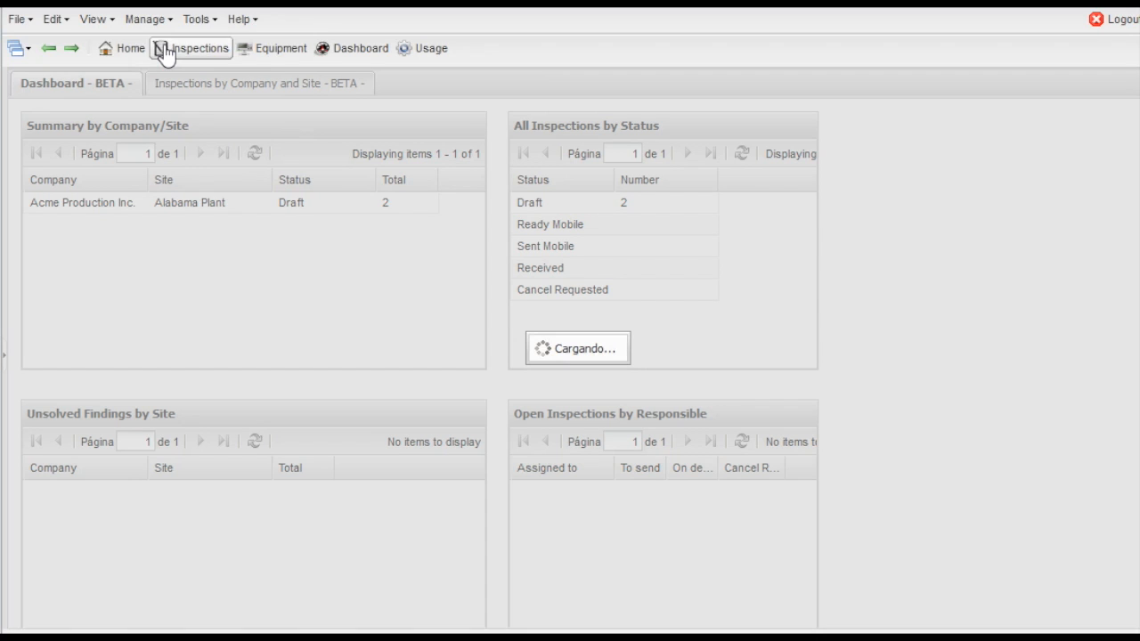
Open the OHSAS18001-2007 template from the Inspections templates list
left_click(190, 48)
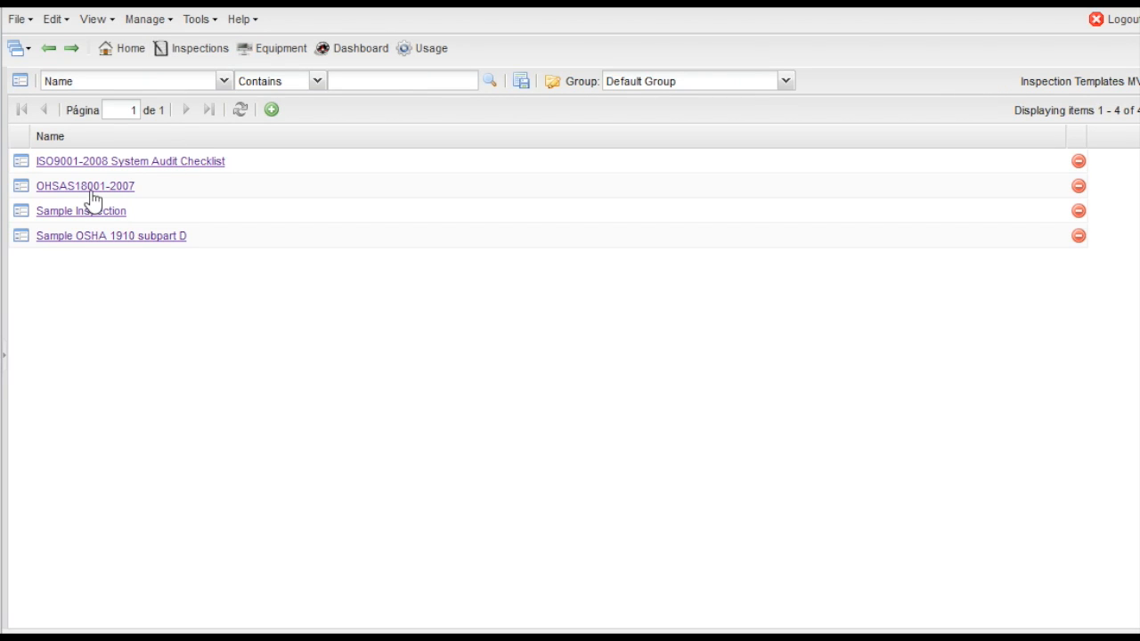
left_click(85, 185)
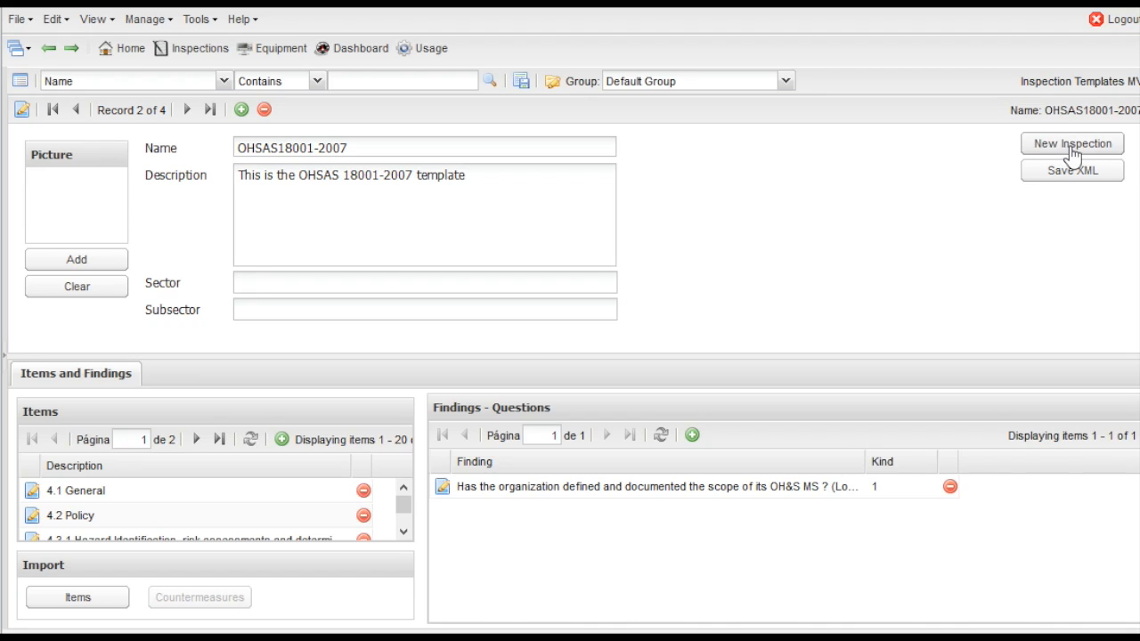
Create a new inspection described as a new sample using the OHSAS18001 template, starting the company name
left_click(1071, 144)
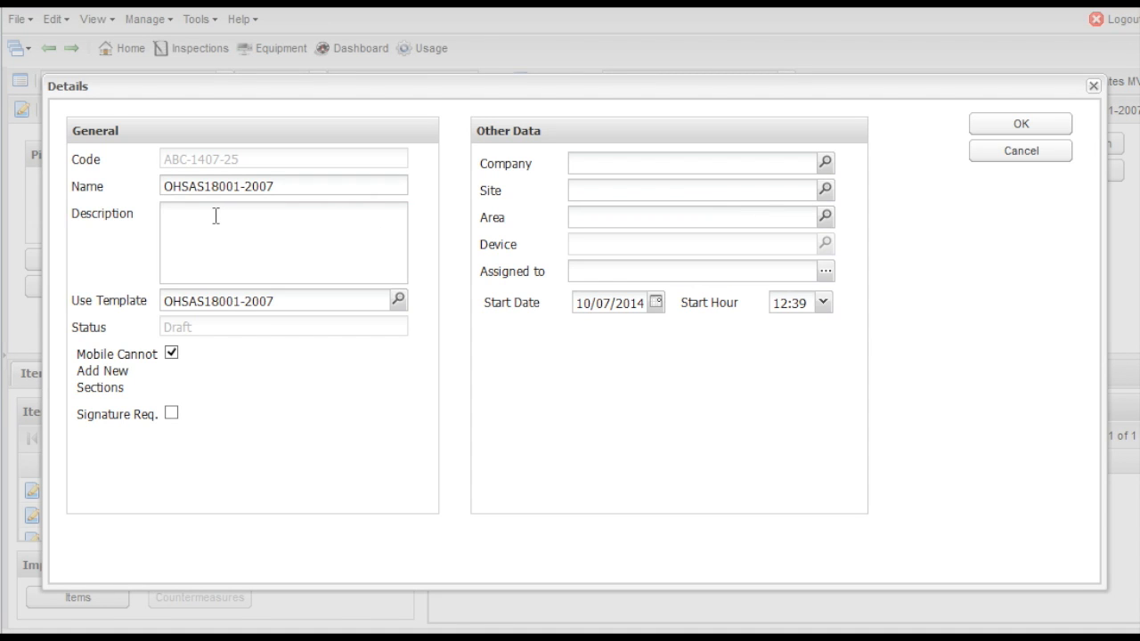
left_click(282, 243)
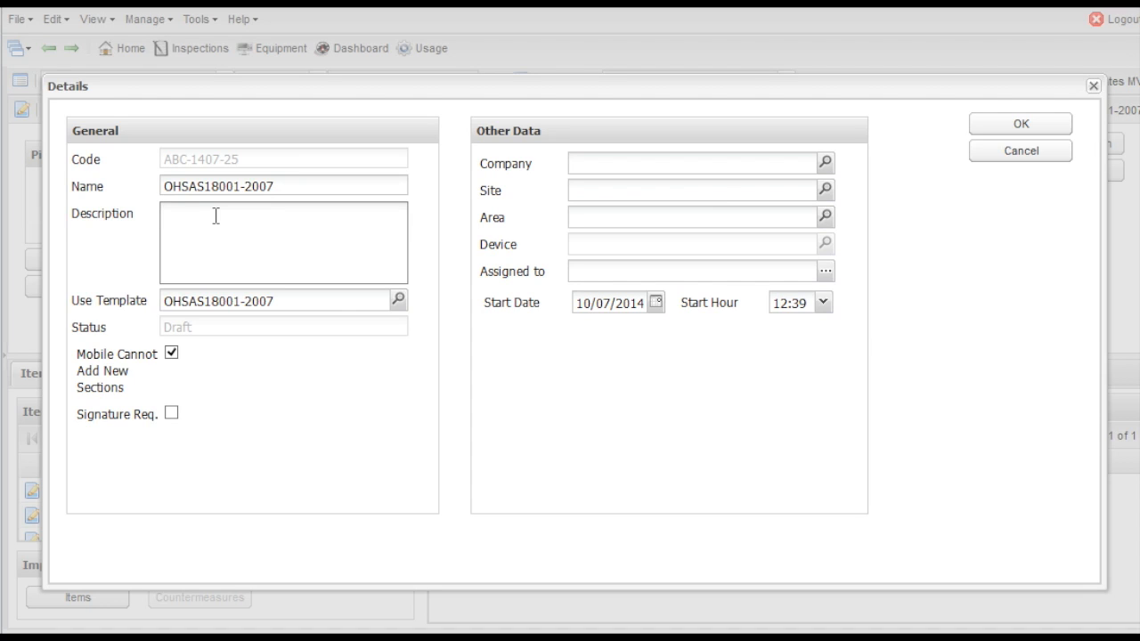
type("New")
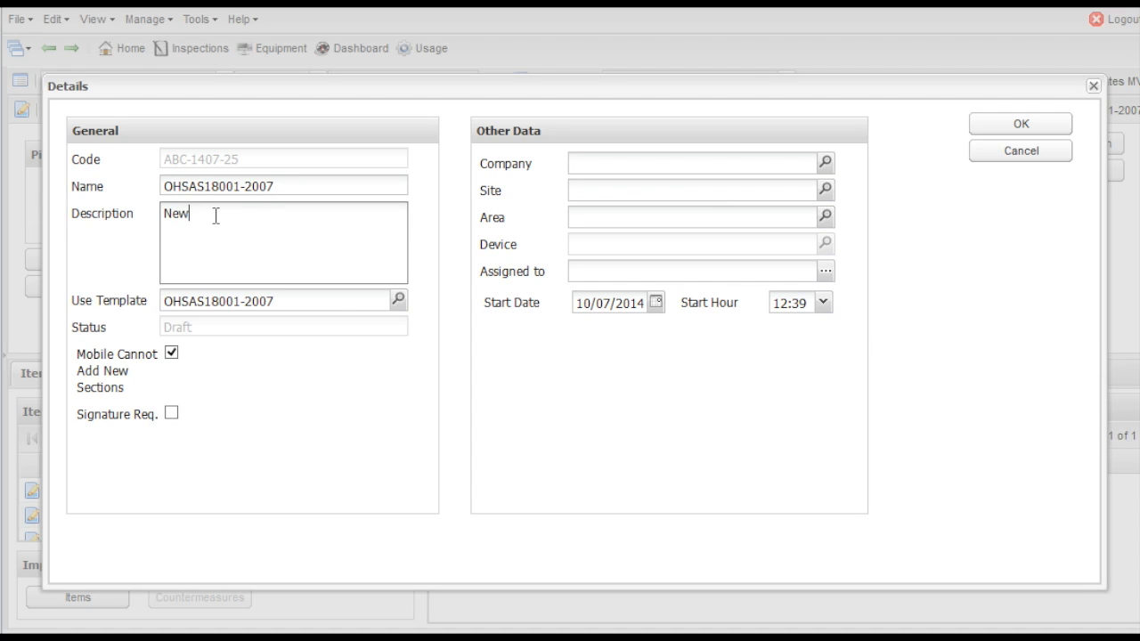
type("sample Inspection")
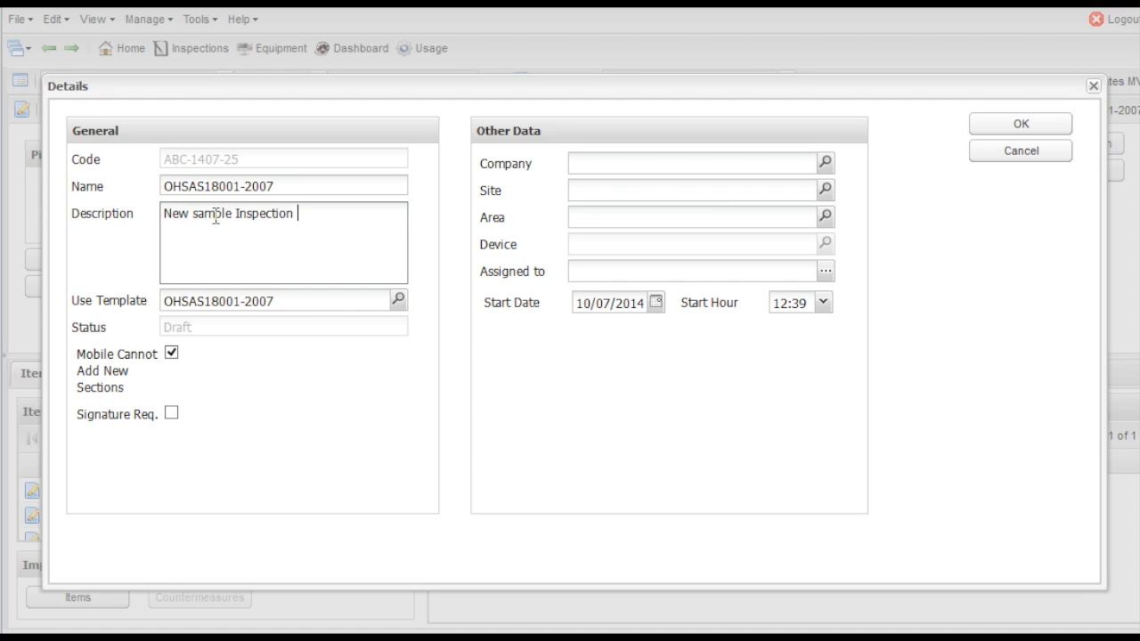
type("using the")
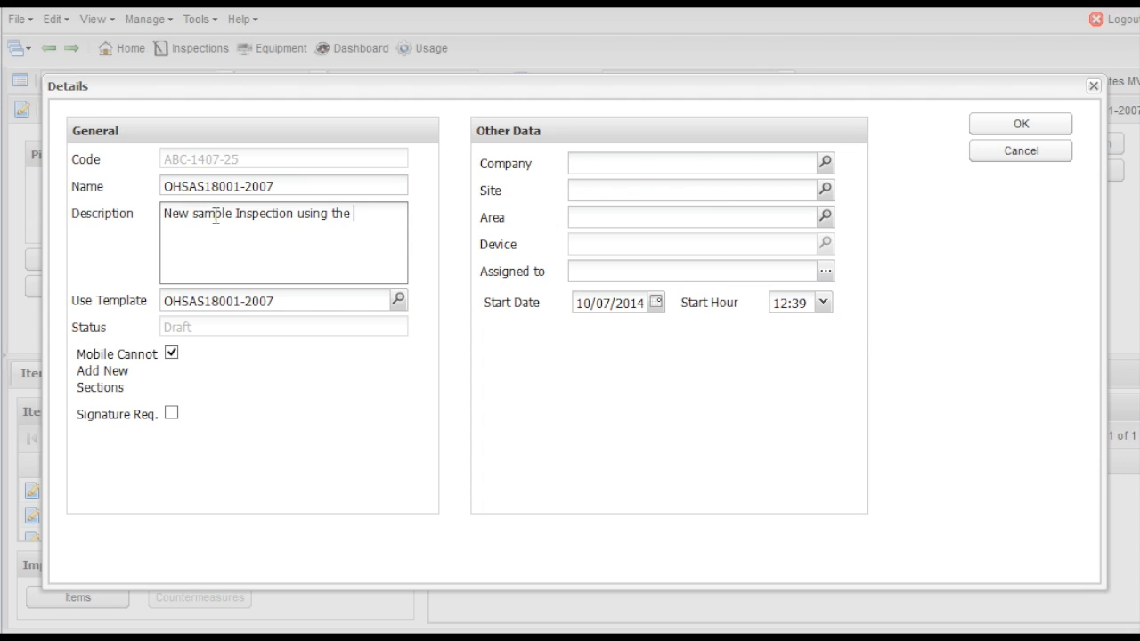
type("OHS")
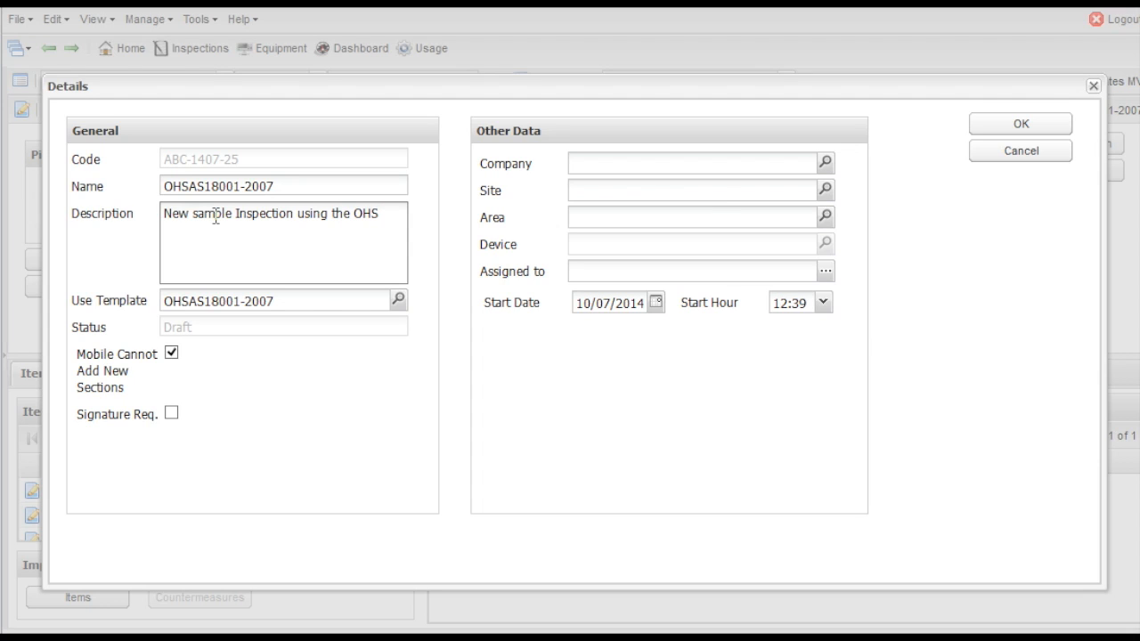
type("AS")
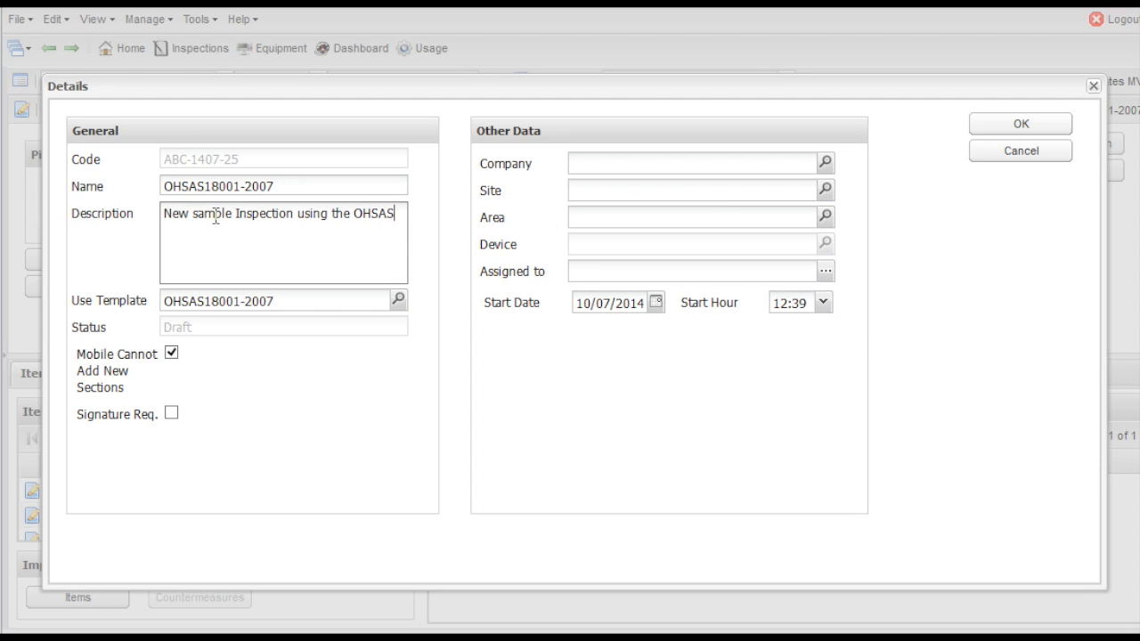
type("18001-2007")
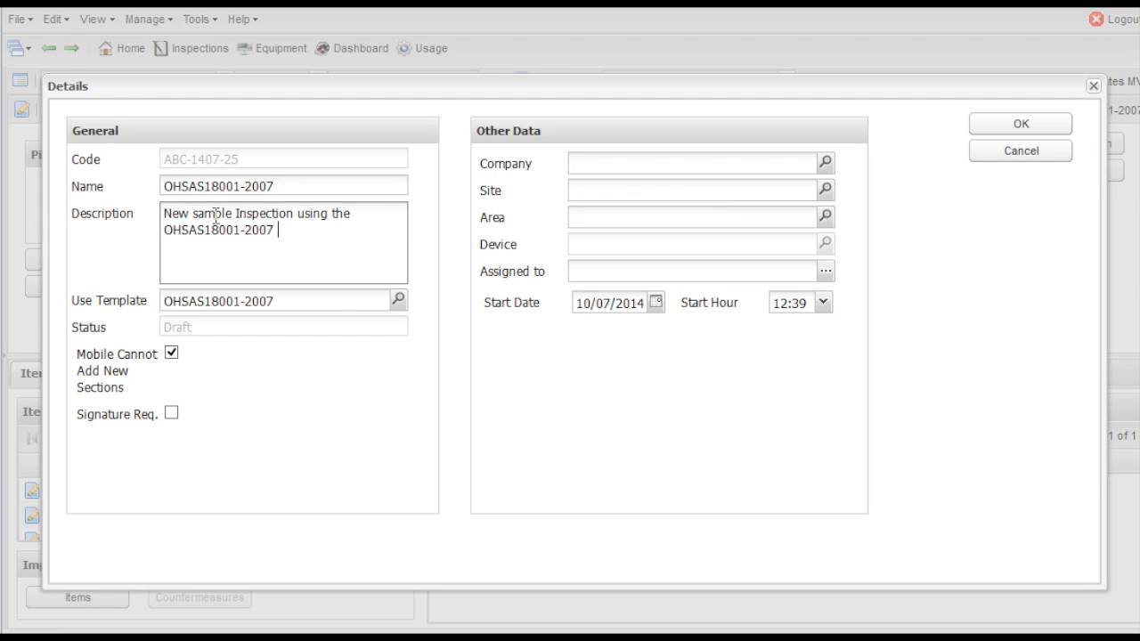
type("template")
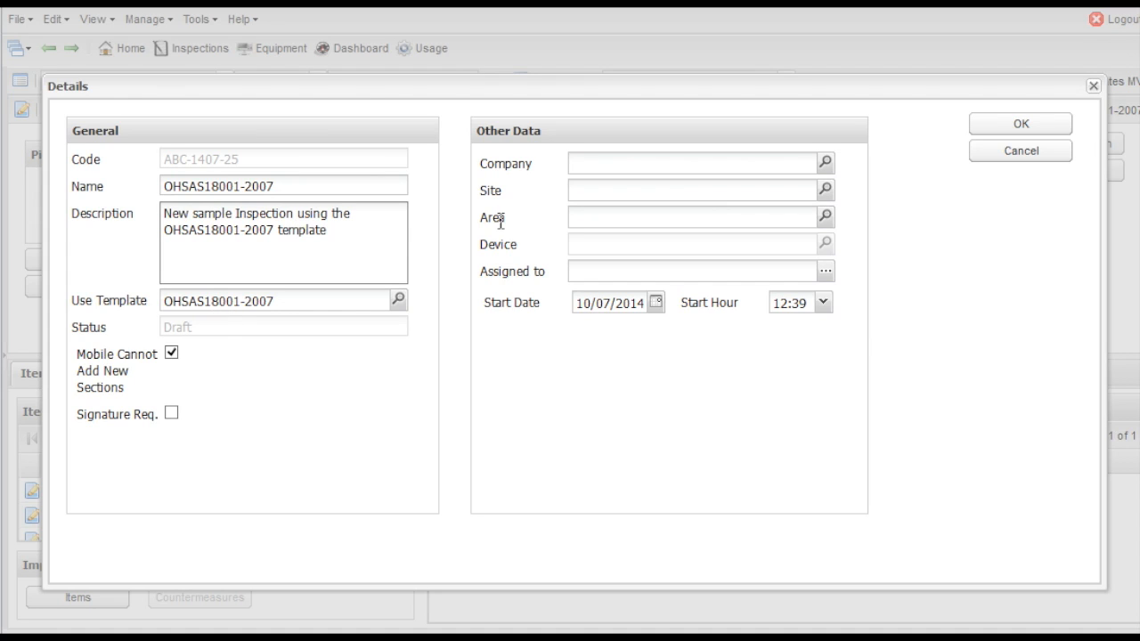
type("a")
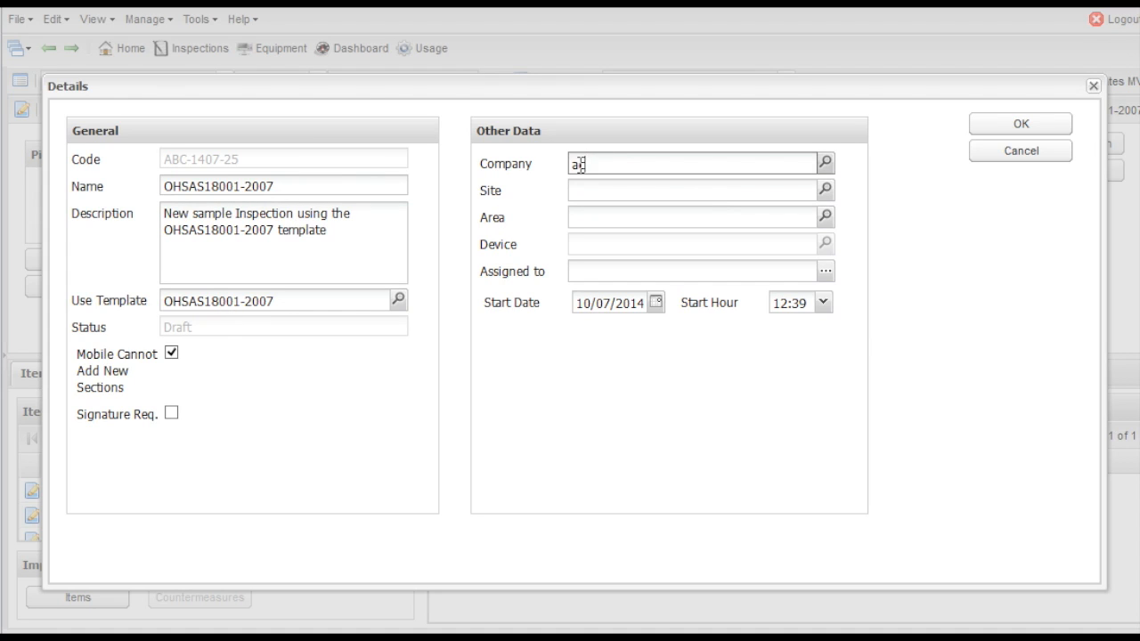
Fill in company Acme Production Inc. and site Alabama Plant, then bring up the areas list
type("cme production Inc.")
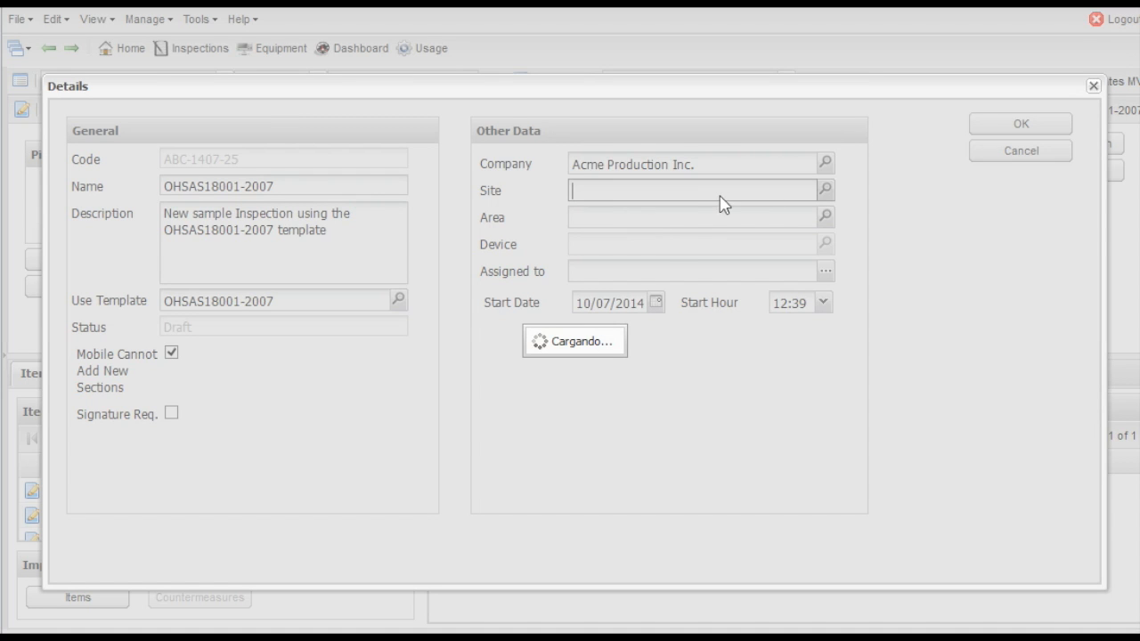
type("al")
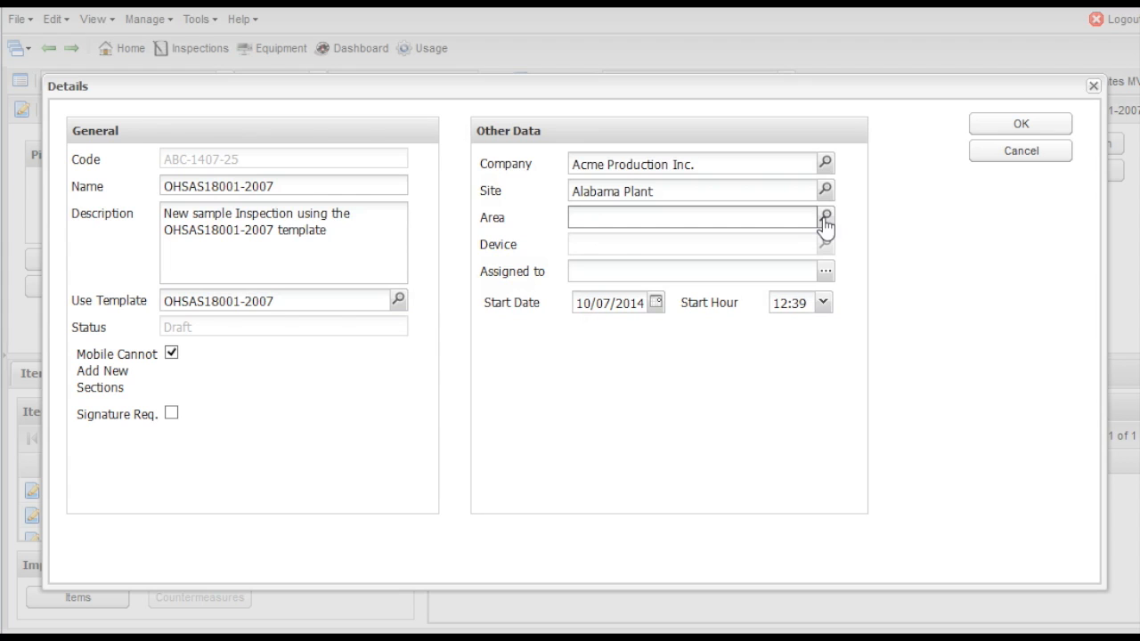
left_click(825, 217)
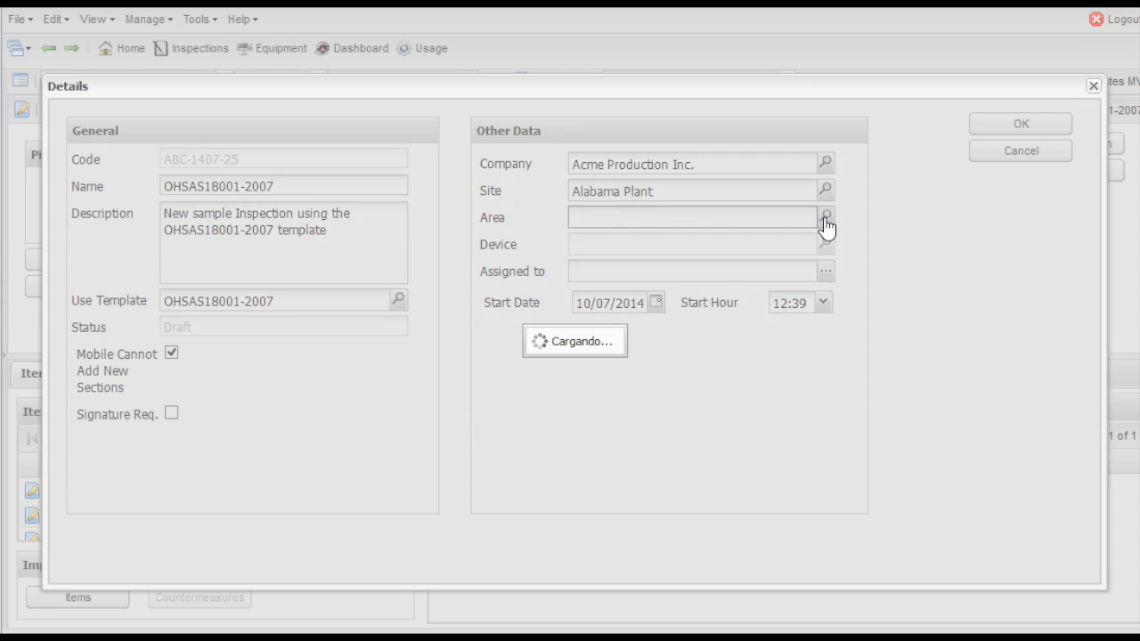
left_click(825, 216)
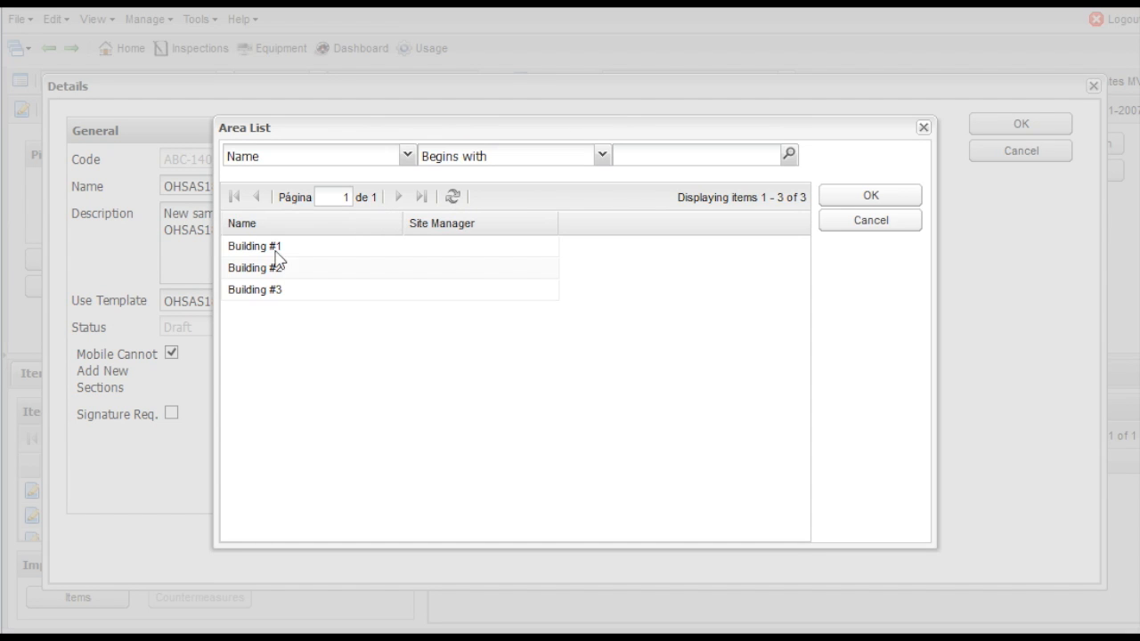
Choose Building #3 from the Area List
left_click(256, 289)
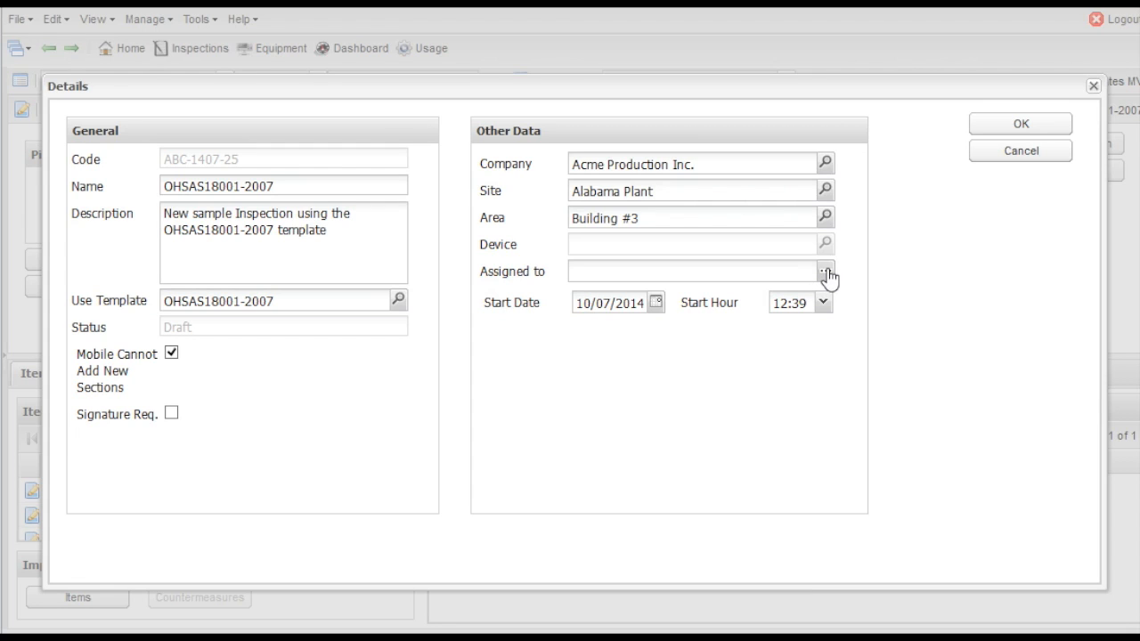
left_click(826, 271)
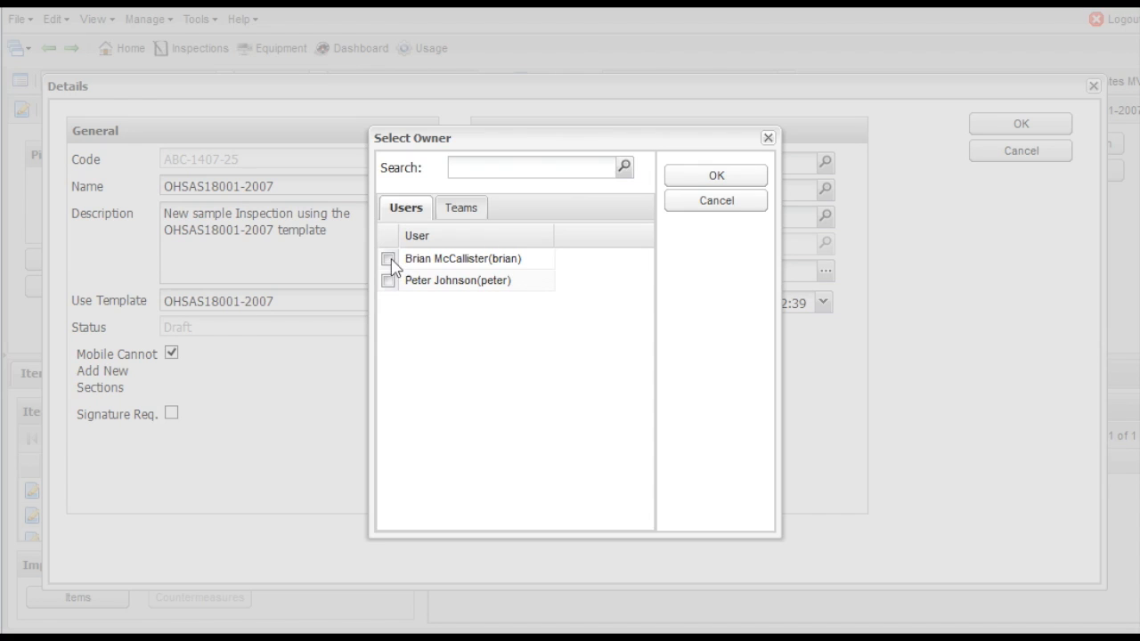
left_click(387, 258)
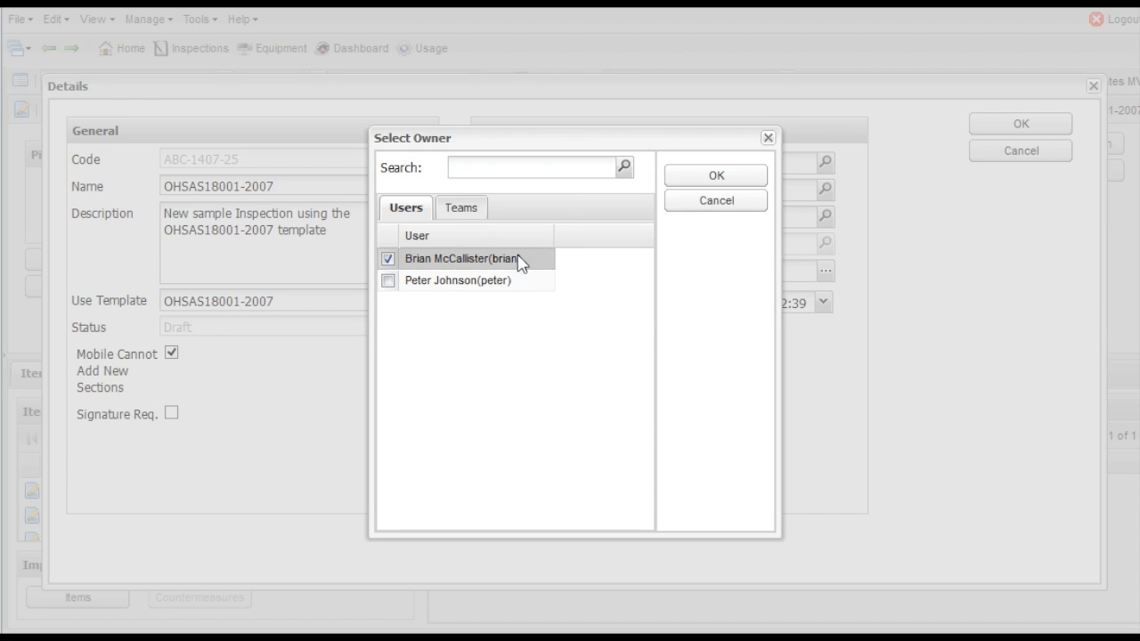
left_click(715, 174)
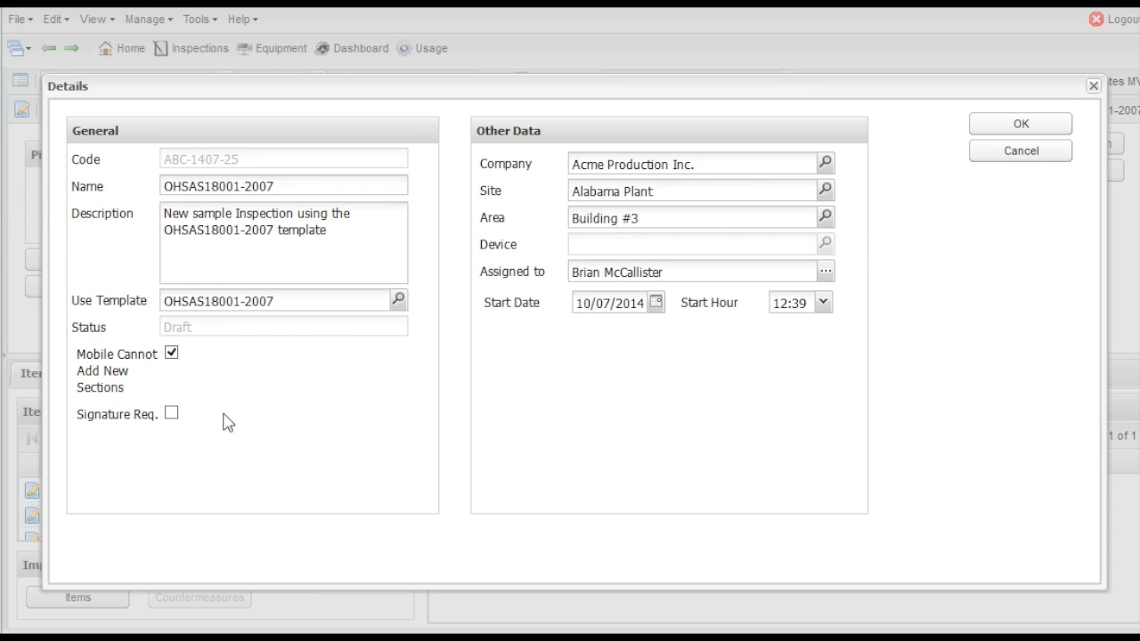
Tick Signature Req. and save, creating inspection ABC-1407-26
left_click(172, 414)
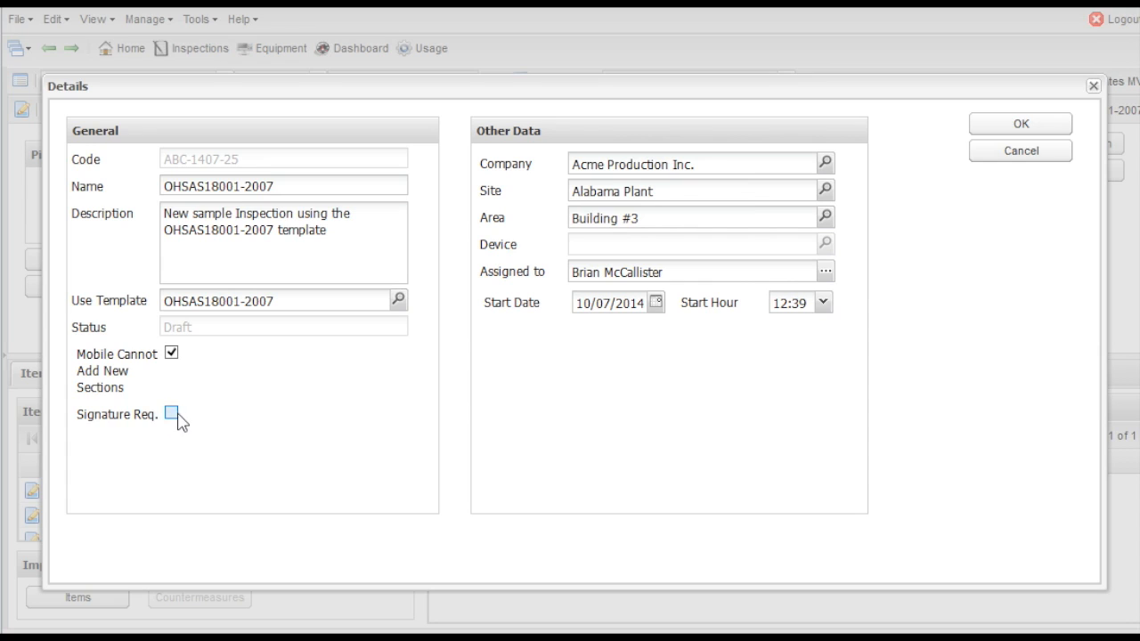
left_click(171, 413)
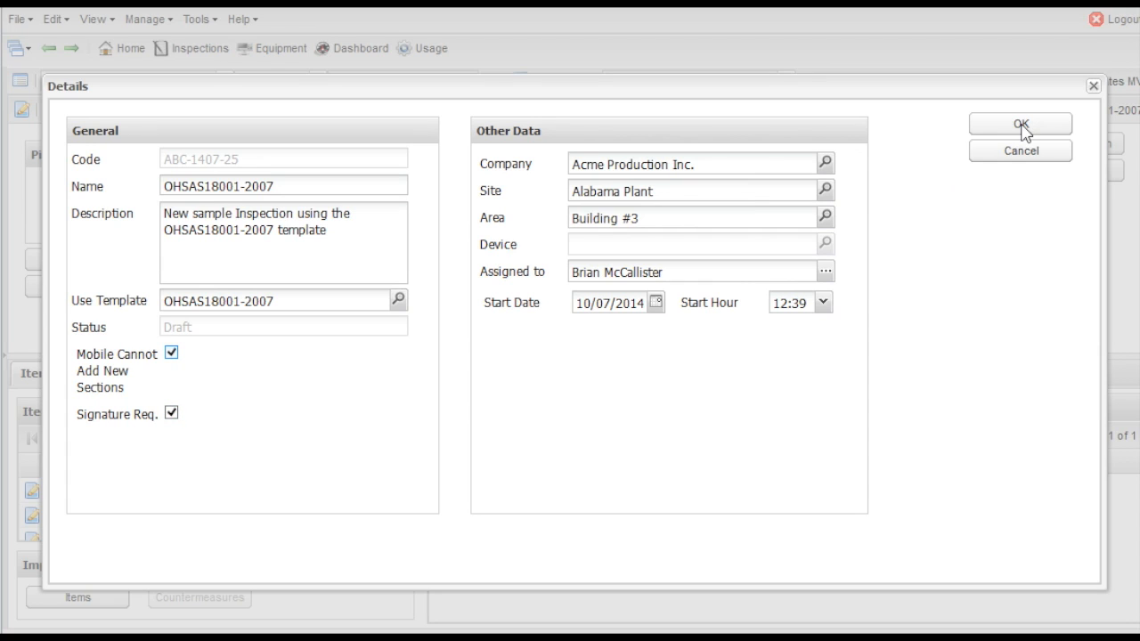
left_click(1020, 123)
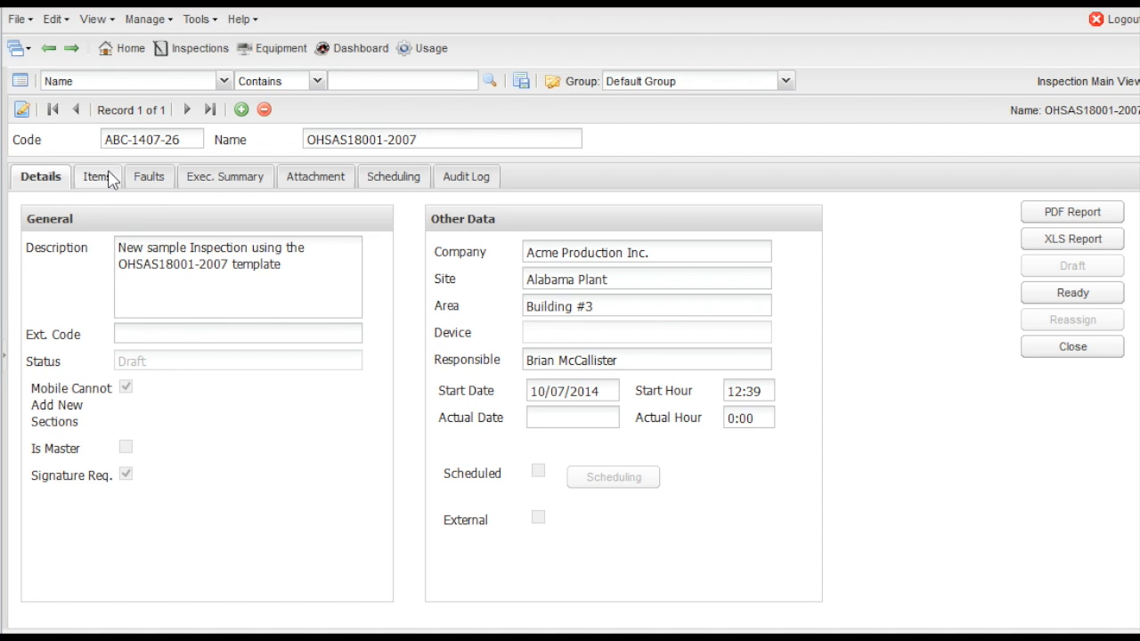
List inspection ABC-1407-26's items and the findings for 4.3.1 Hazard Identification
left_click(96, 176)
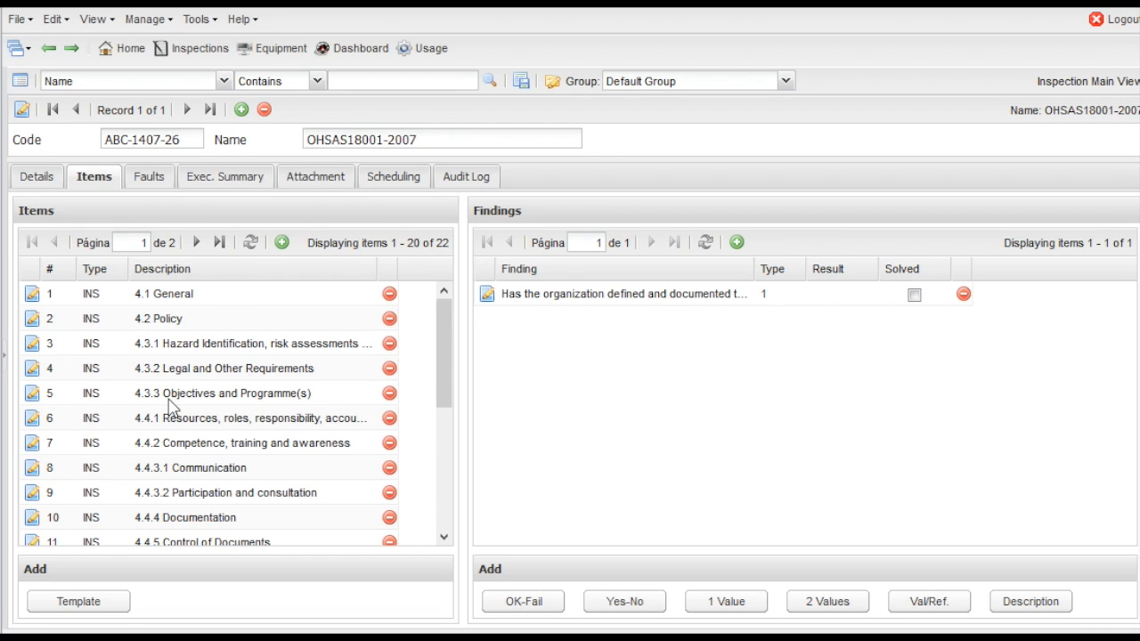
mouse_move(444, 461)
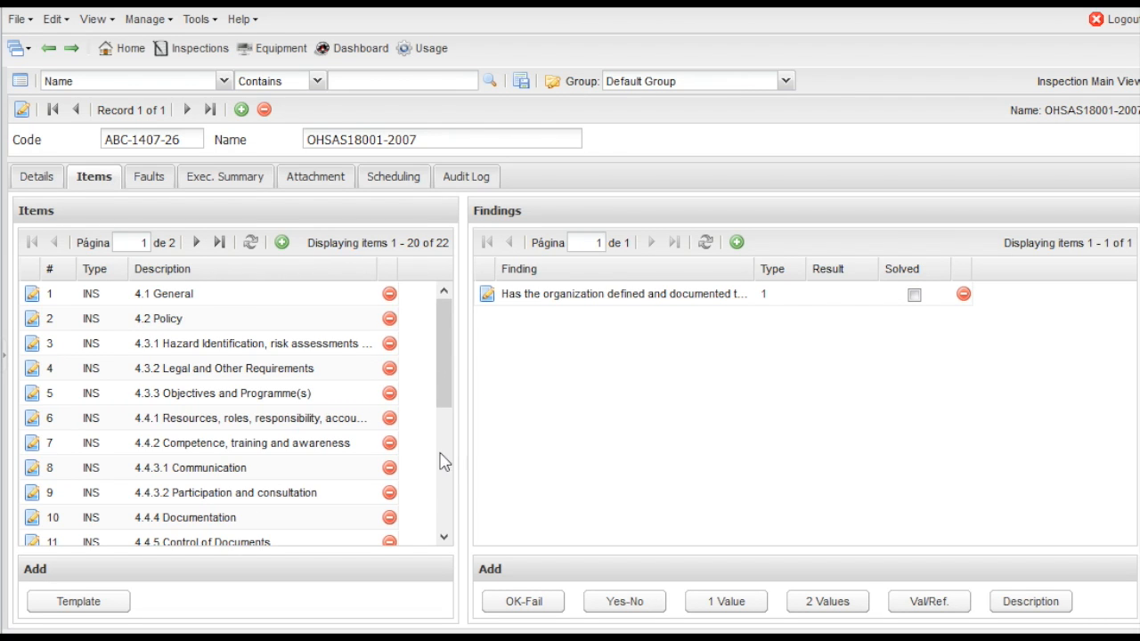
left_click(443, 537)
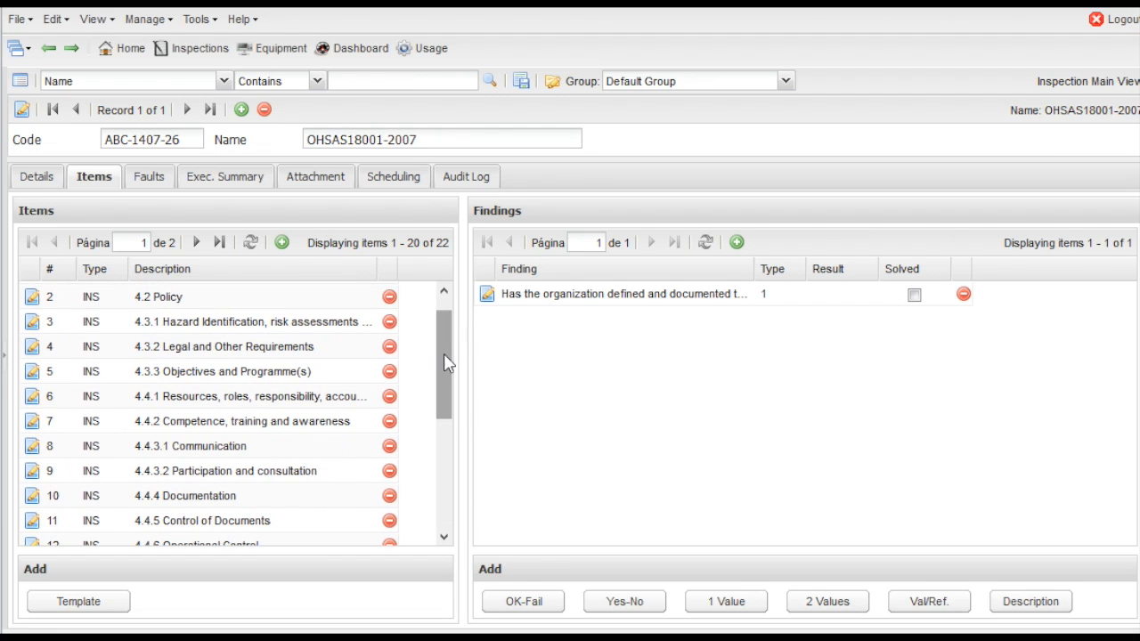
left_click(223, 321)
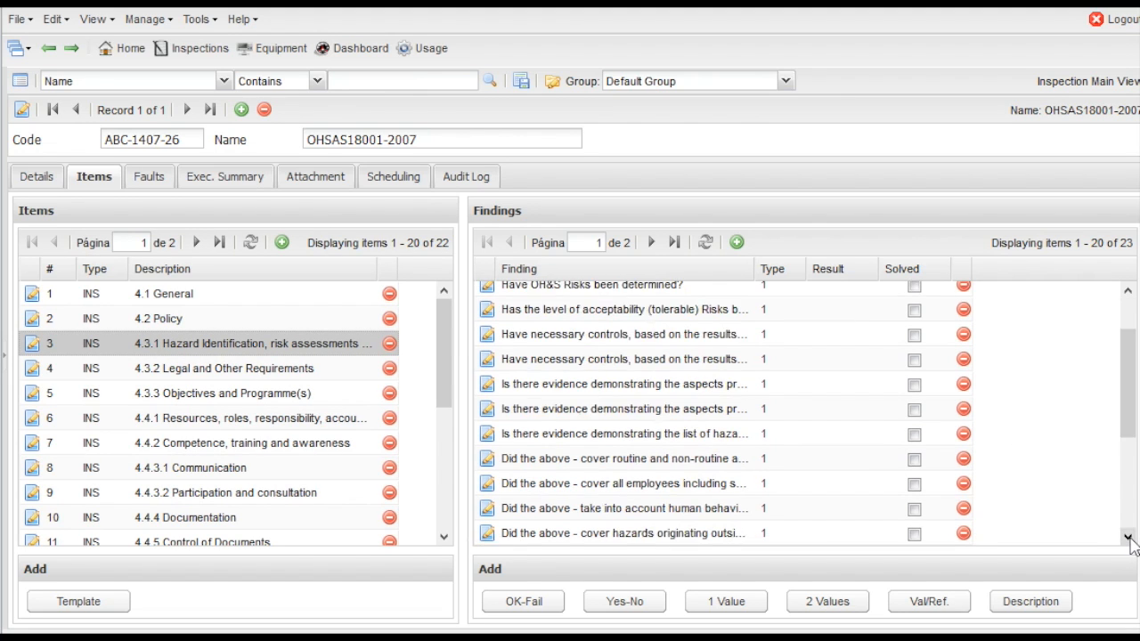
scroll("down", 3)
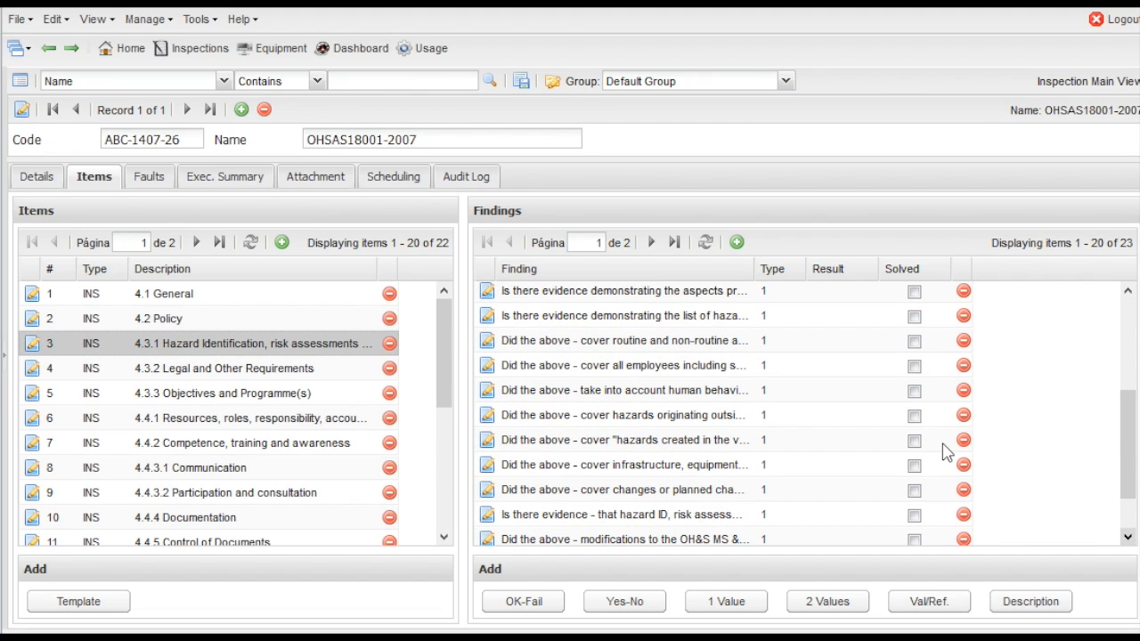